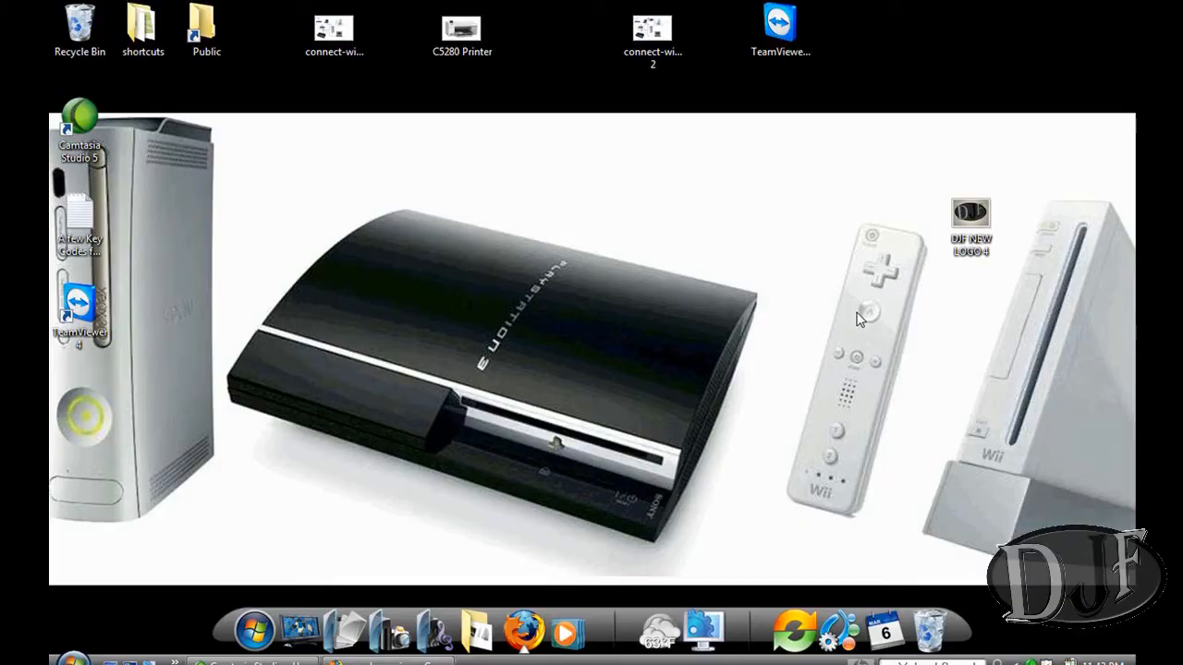
mouse_move(532, 350)
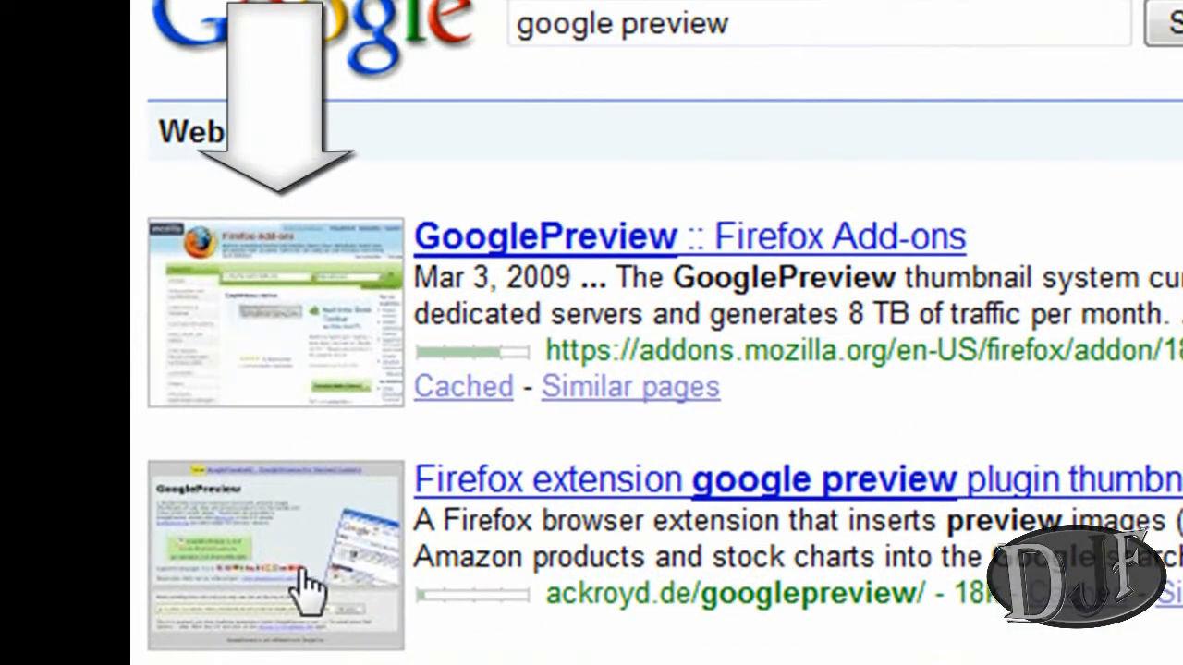
mouse_move(425, 348)
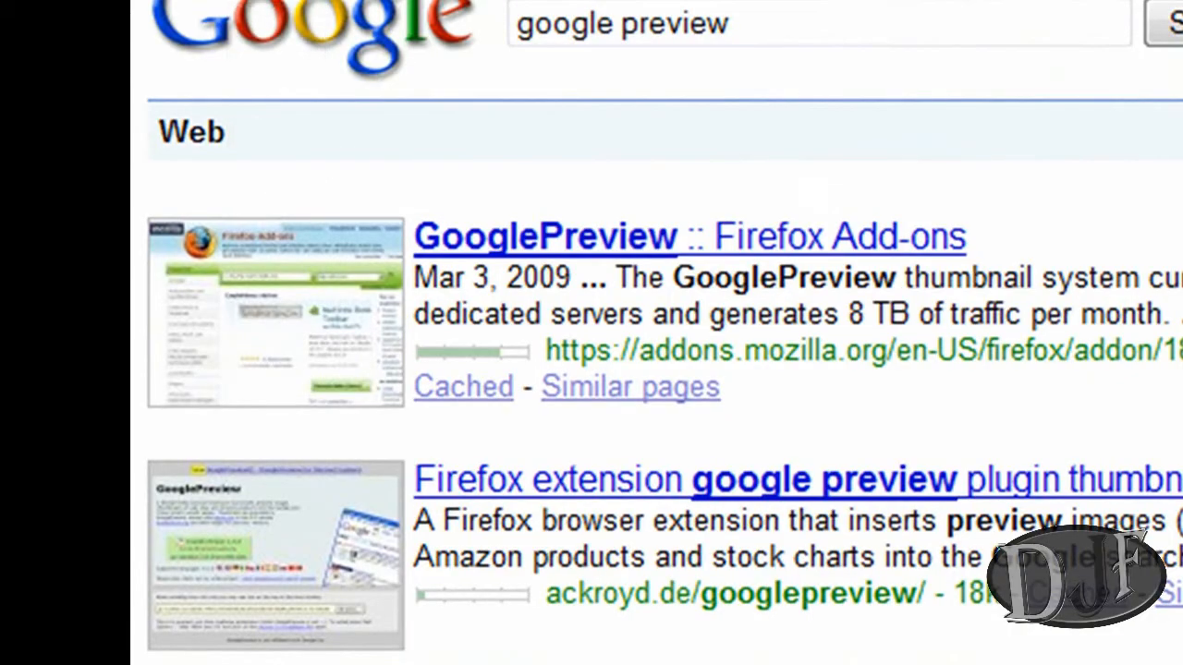
Look through the "google preview" results, each shown with a website thumbnail
scroll(down, 3)
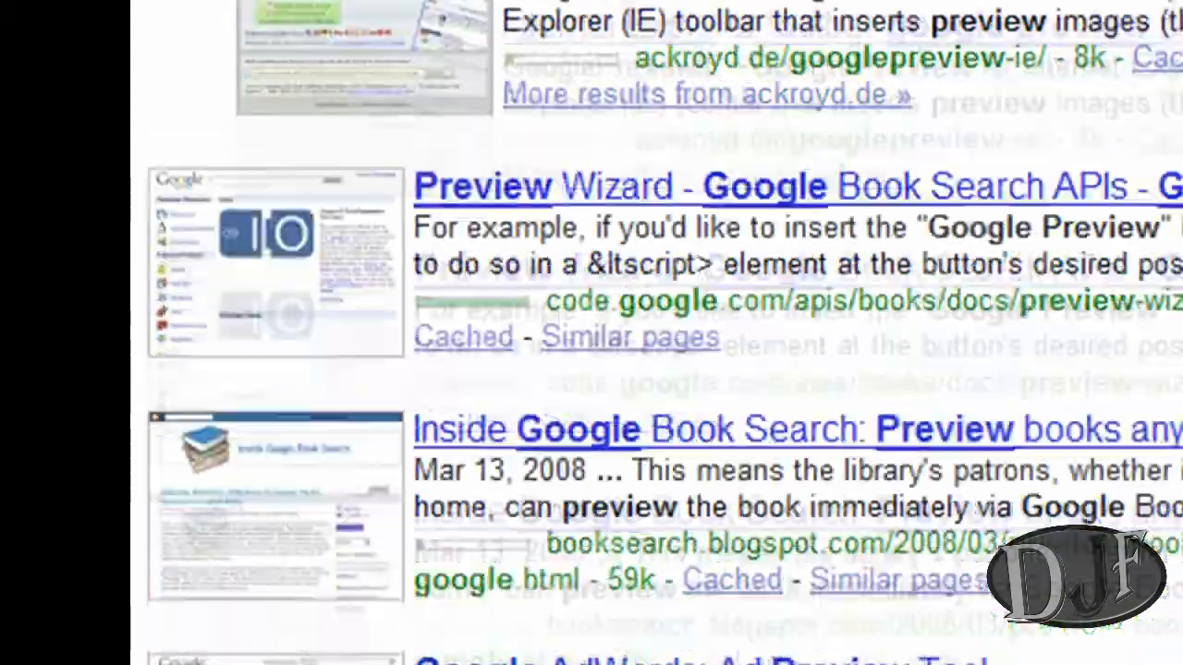
scroll(down, 3)
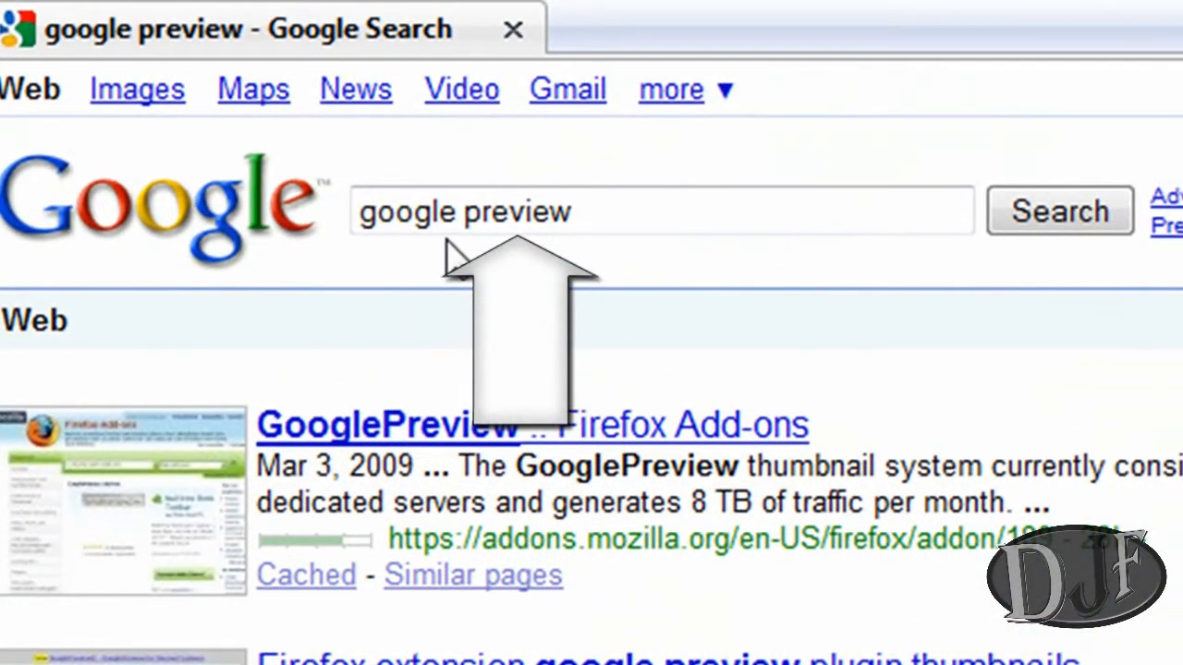
mouse_move(1035, 295)
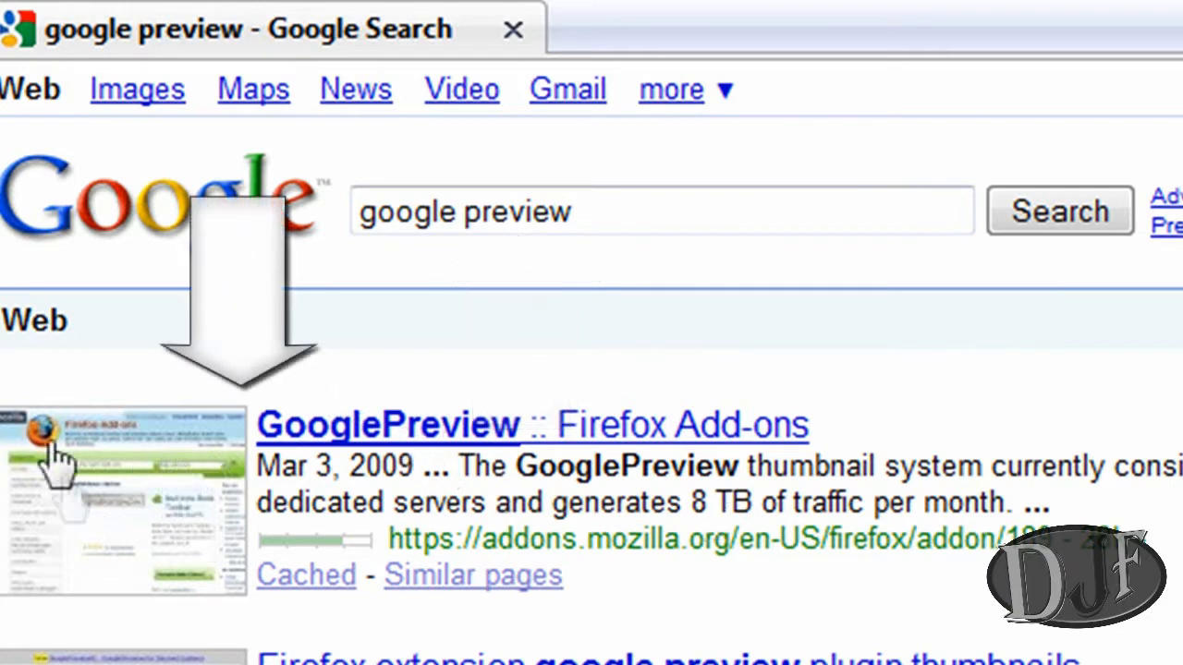
mouse_move(115, 514)
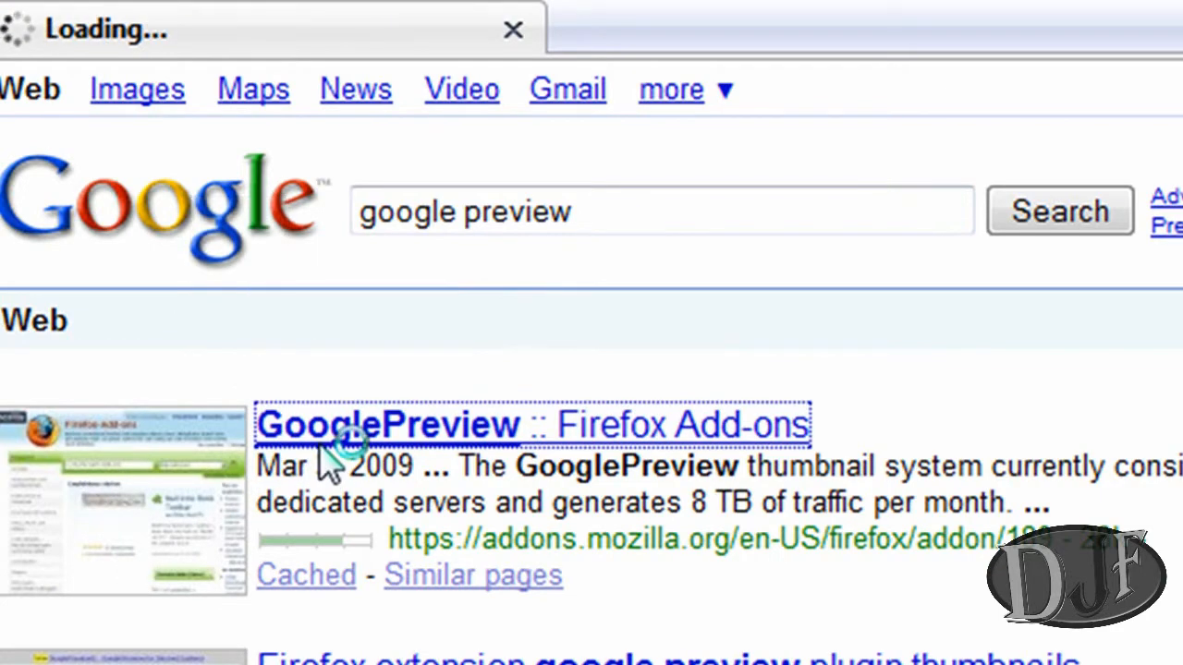
Open the GooglePreview 3.18 add-on page from the search results
click(379, 425)
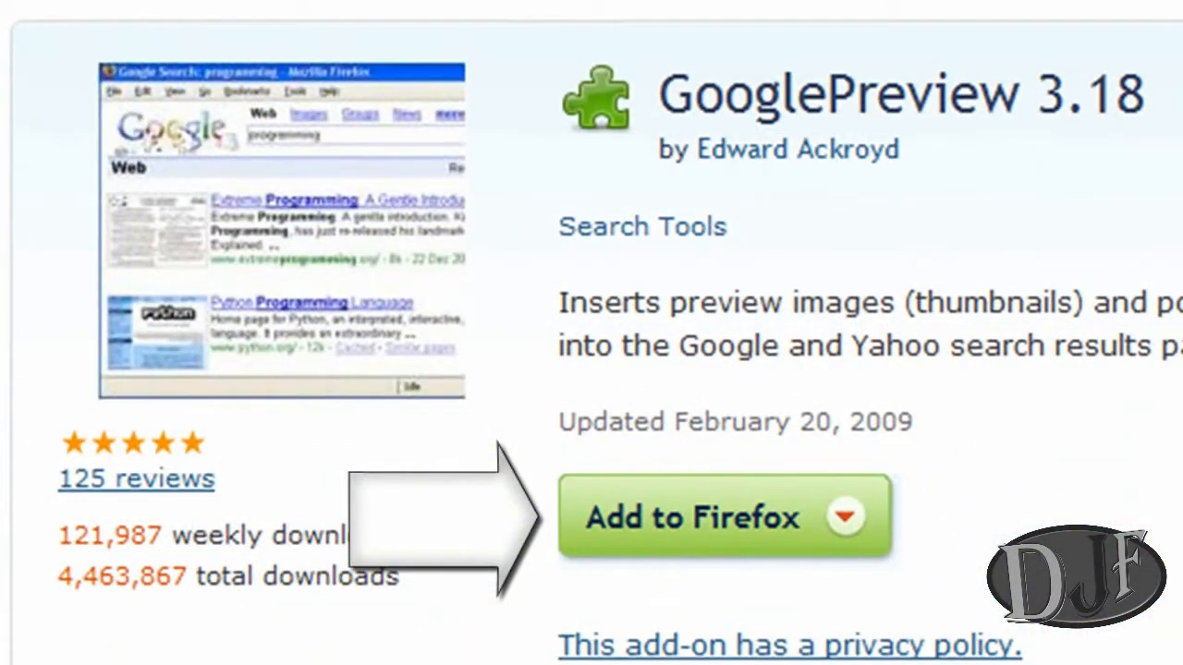
mouse_move(748, 19)
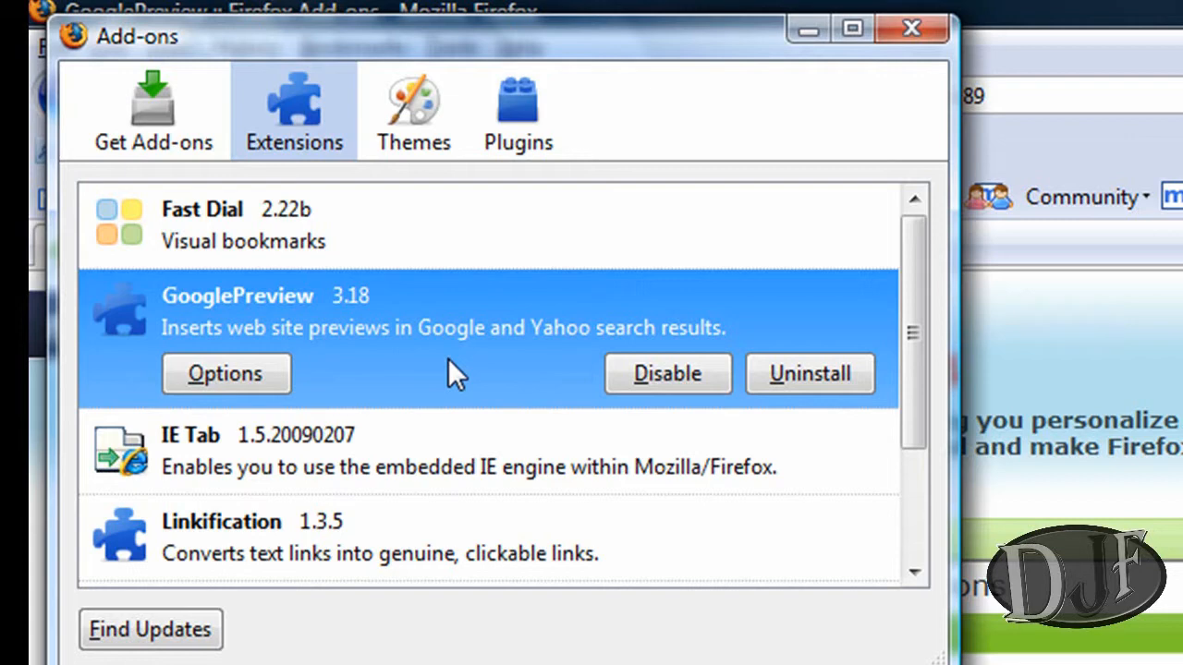
mouse_move(650, 243)
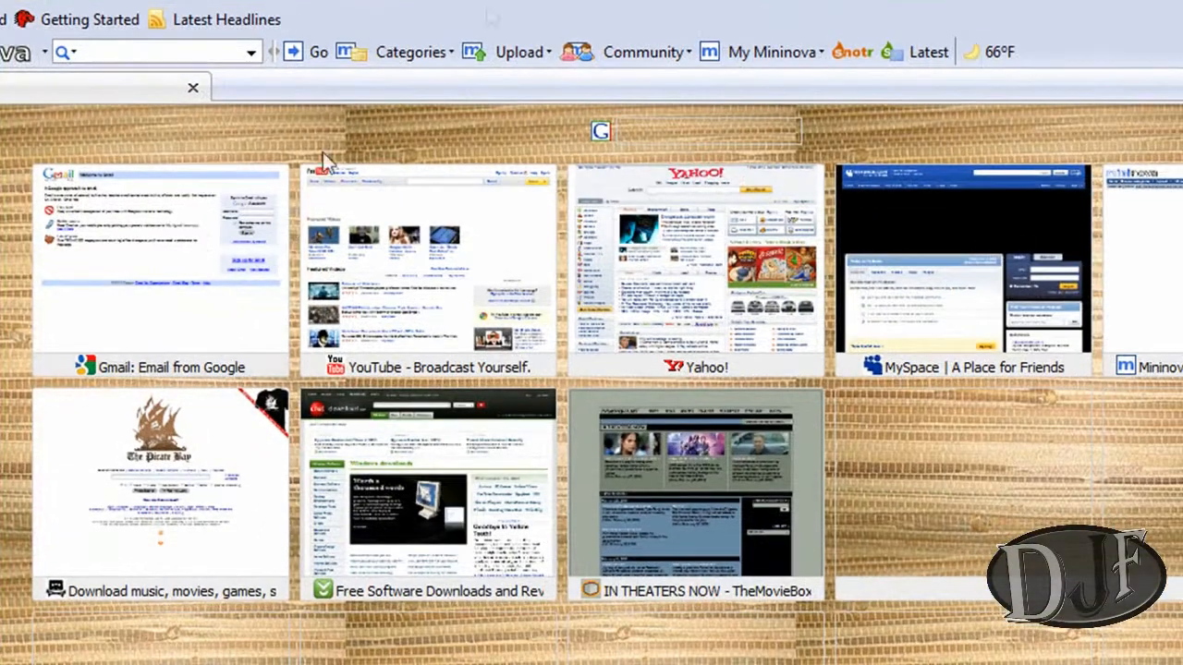
mouse_move(9, 221)
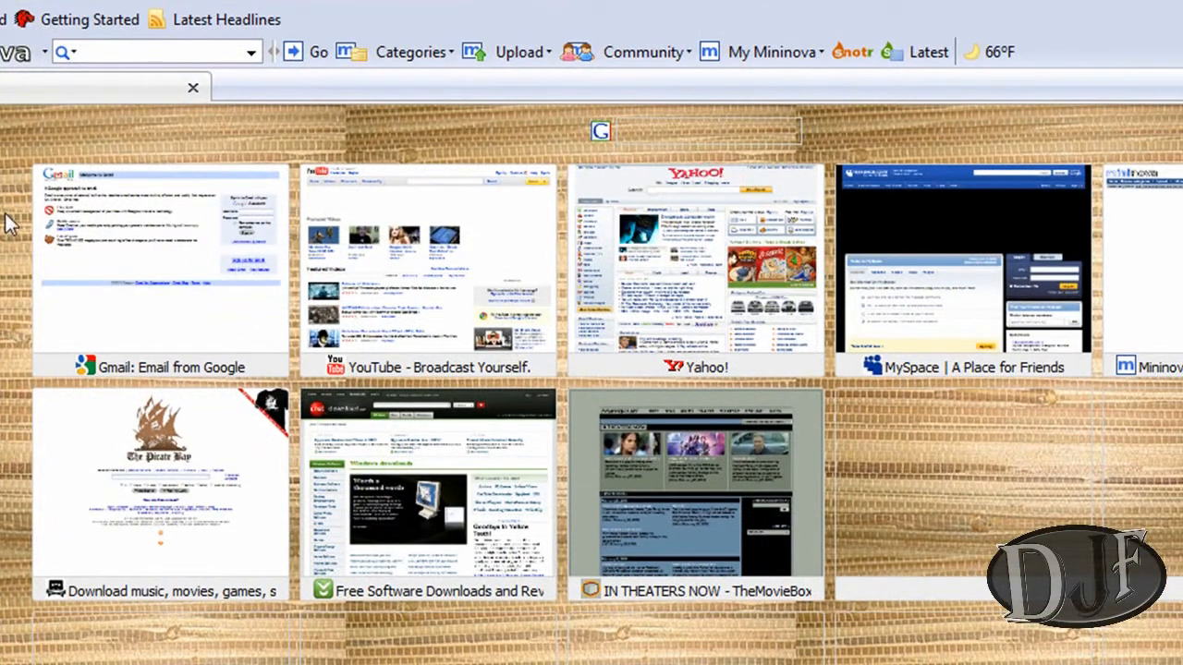
mouse_move(41, 647)
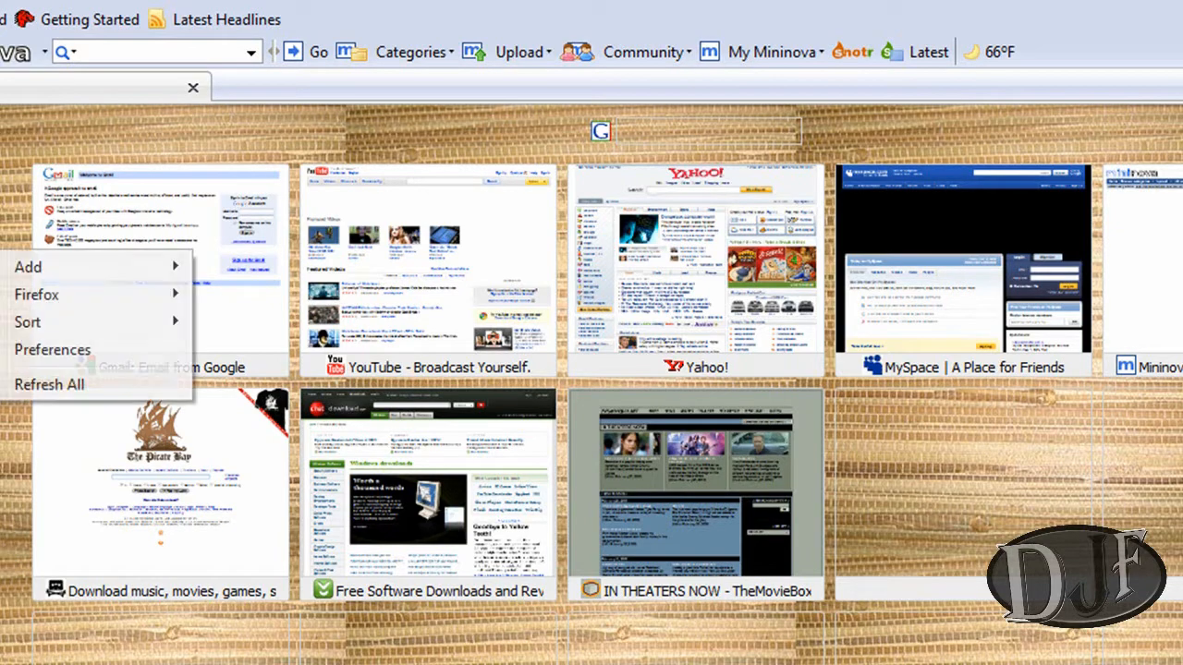
Open Fast Dial Preferences at the General settings with the 5 by 3 thumbnail grid
click(20, 362)
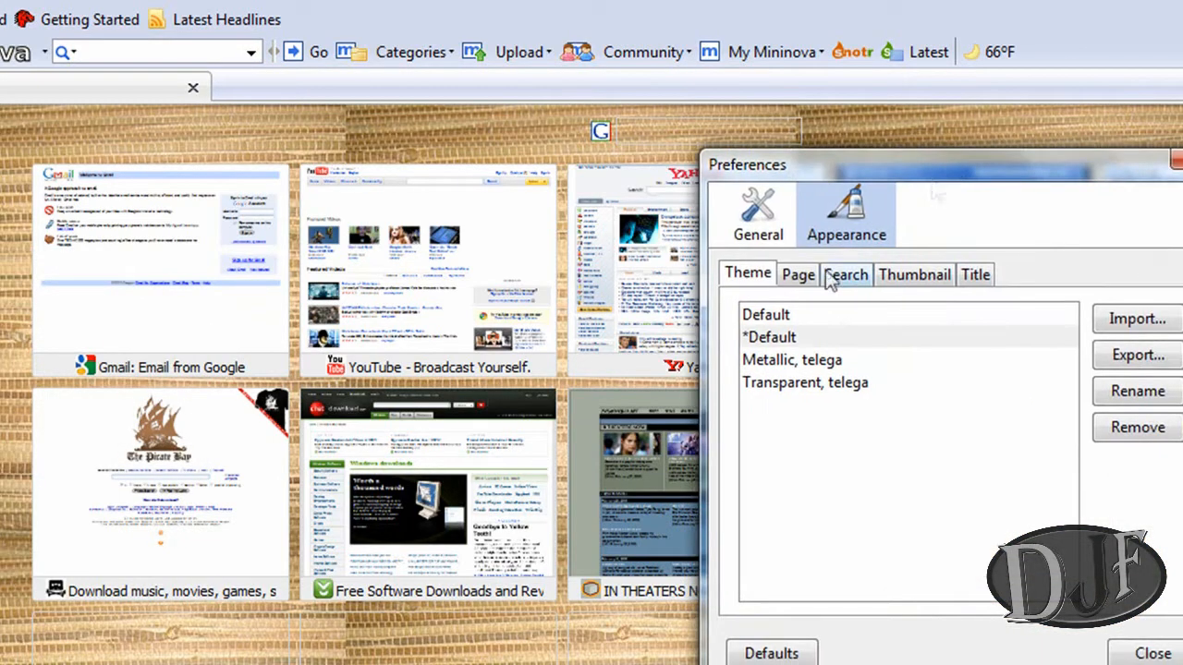
click(758, 212)
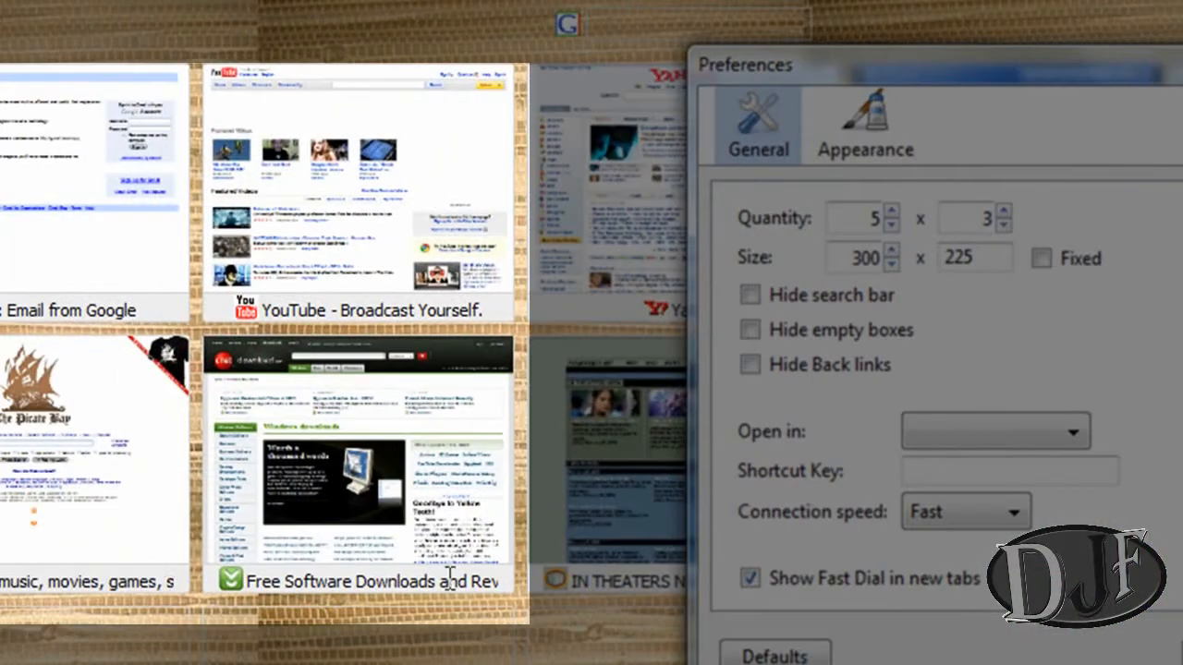
mouse_move(432, 377)
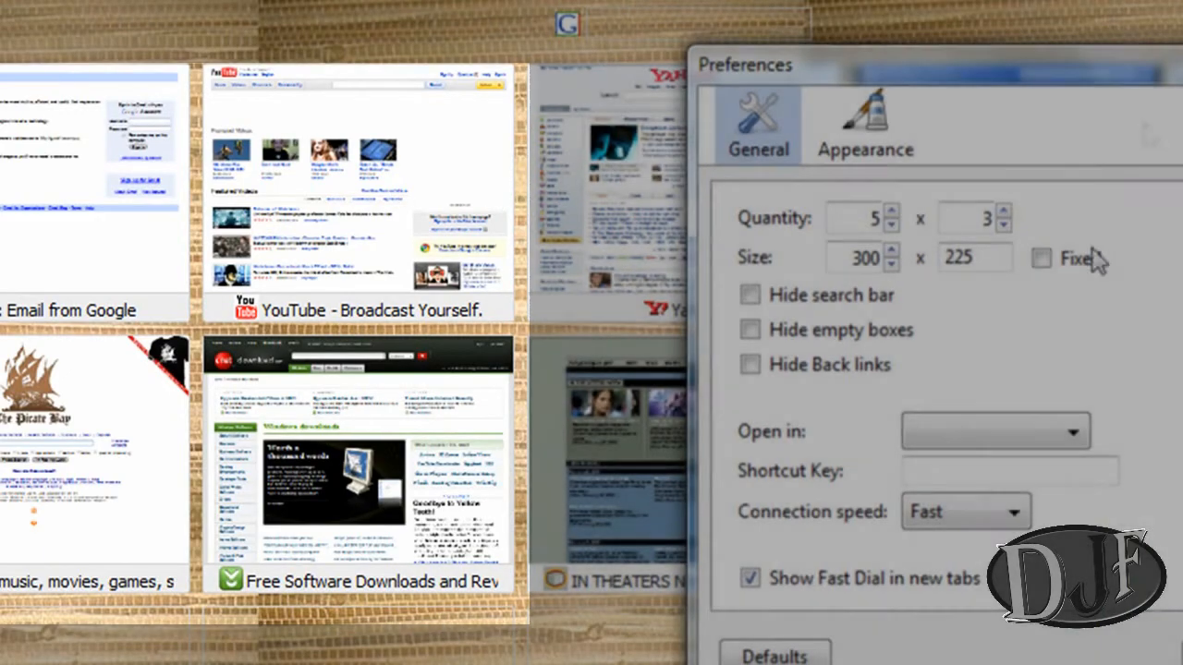
click(866, 120)
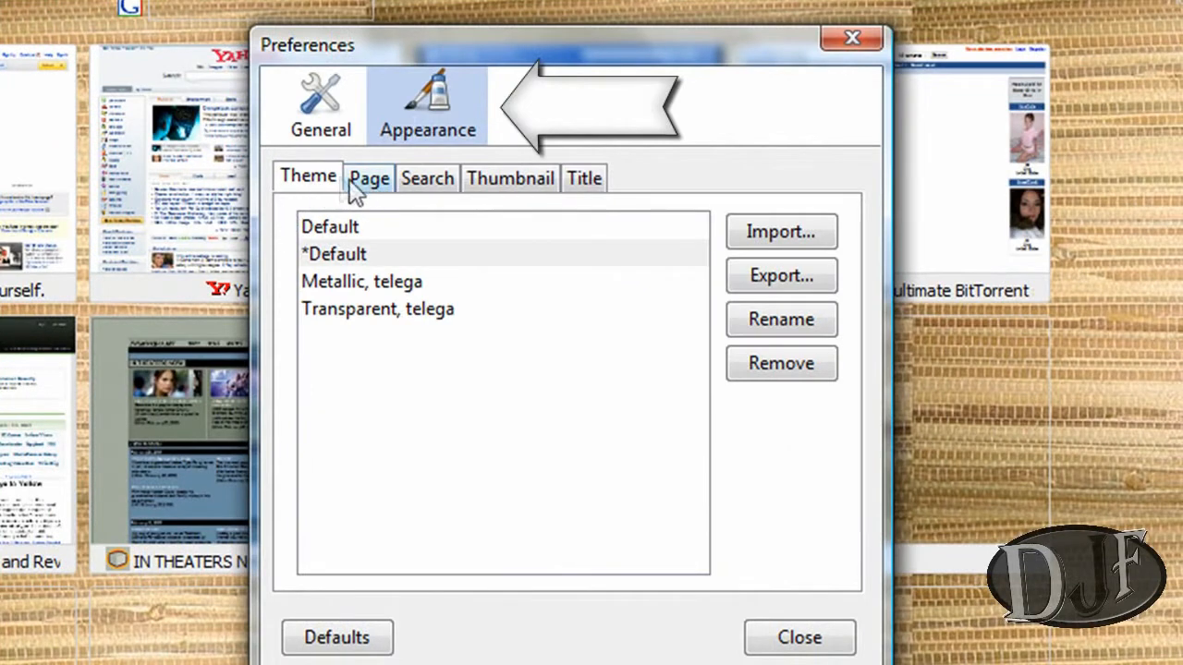
Set a black page background on the Appearance Page settings and close the preferences
click(370, 178)
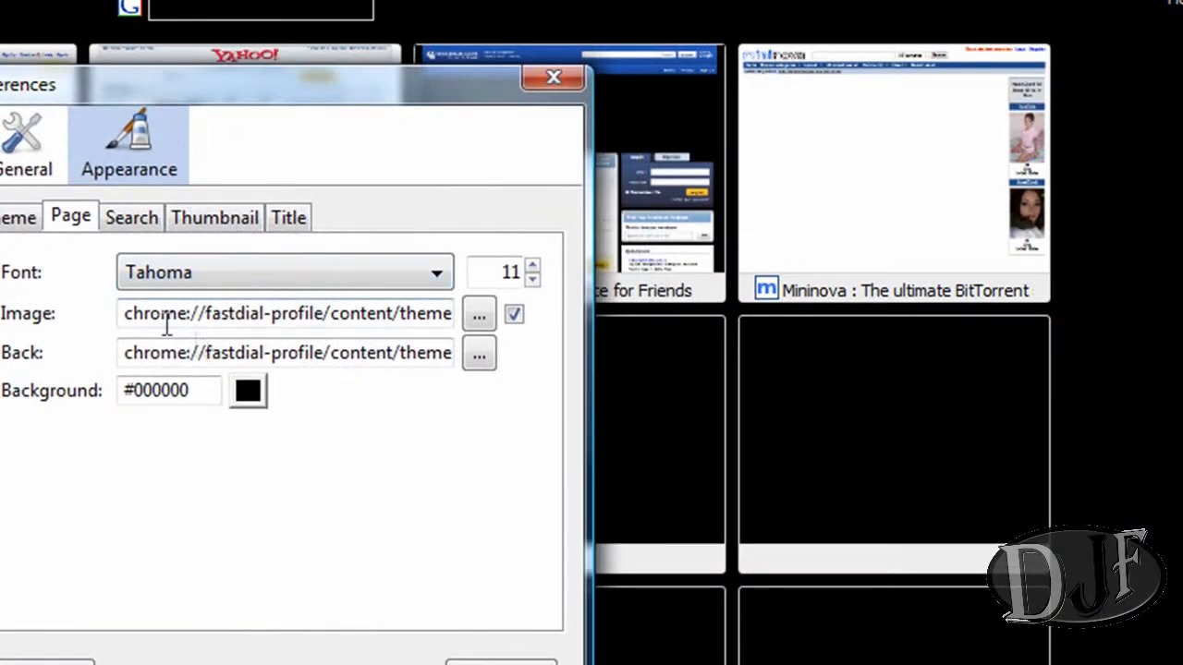
mouse_move(318, 345)
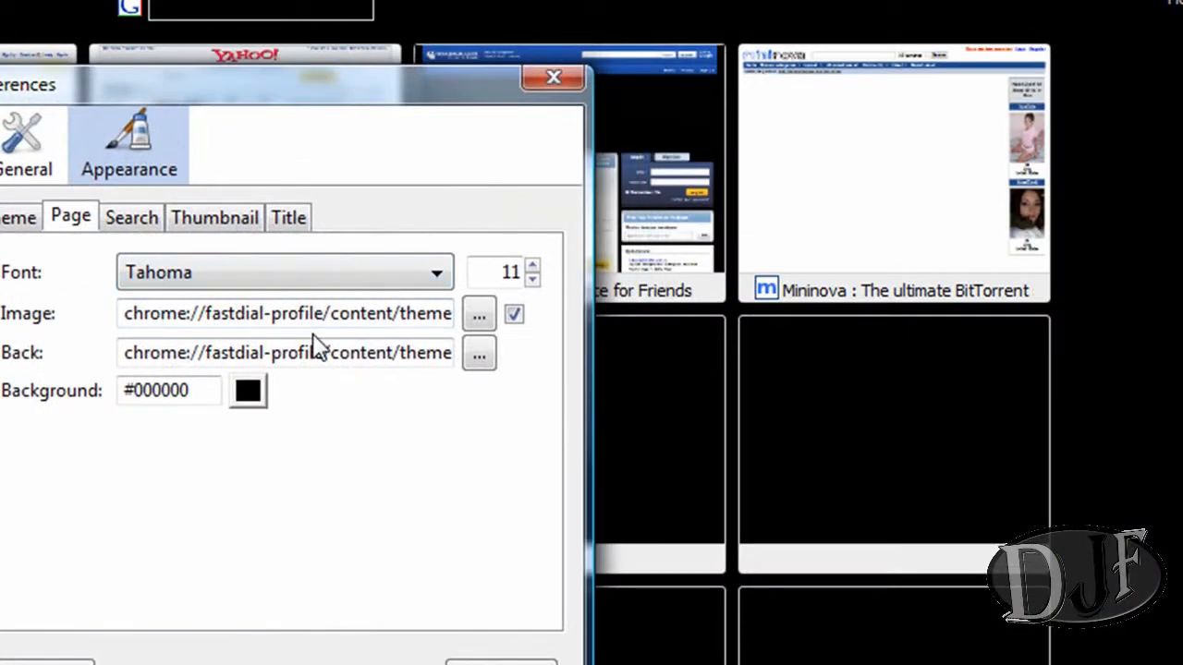
mouse_move(298, 403)
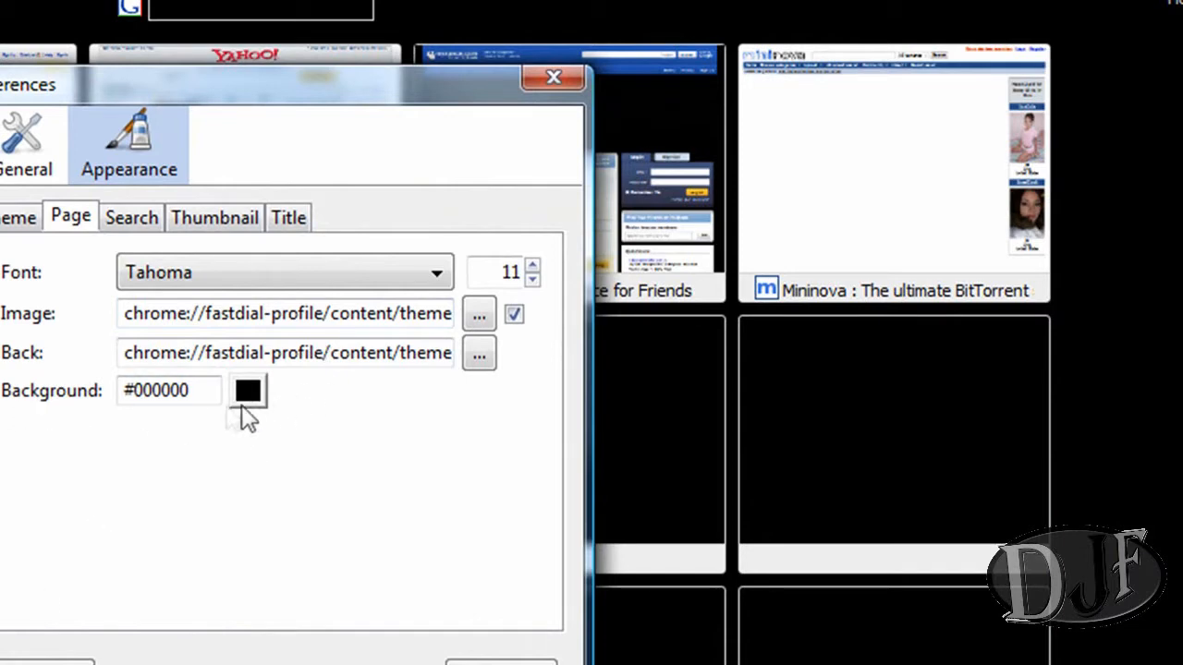
click(248, 392)
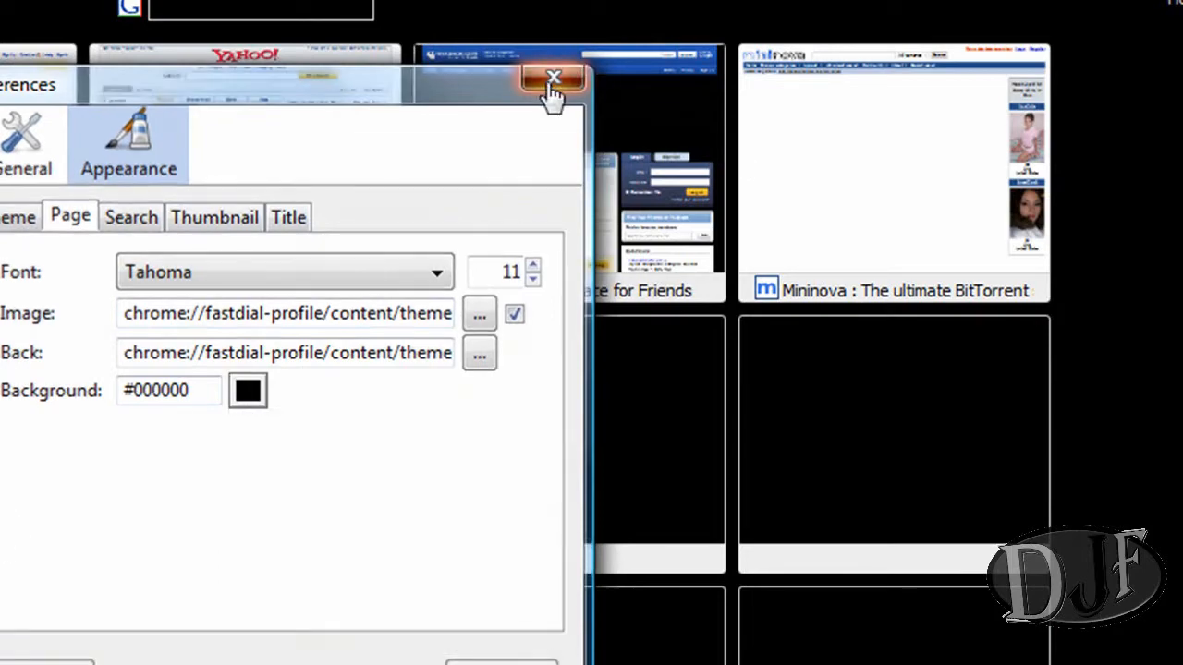
click(555, 77)
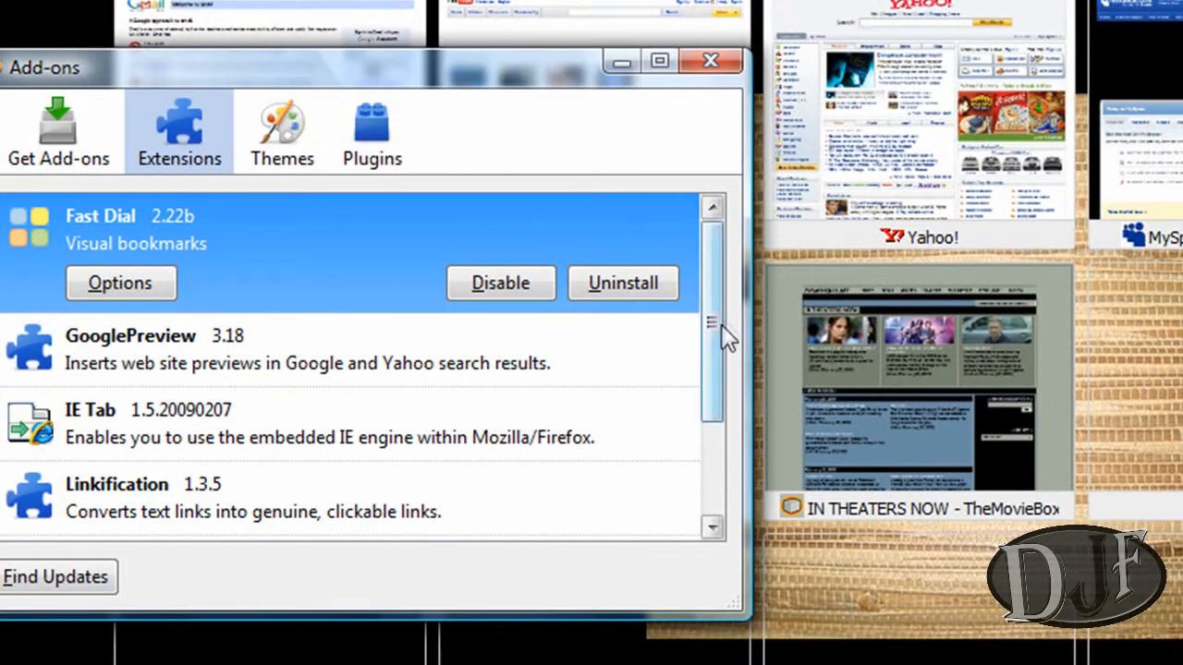
Scroll the Extensions list in the Add-ons window
scroll(down, 3)
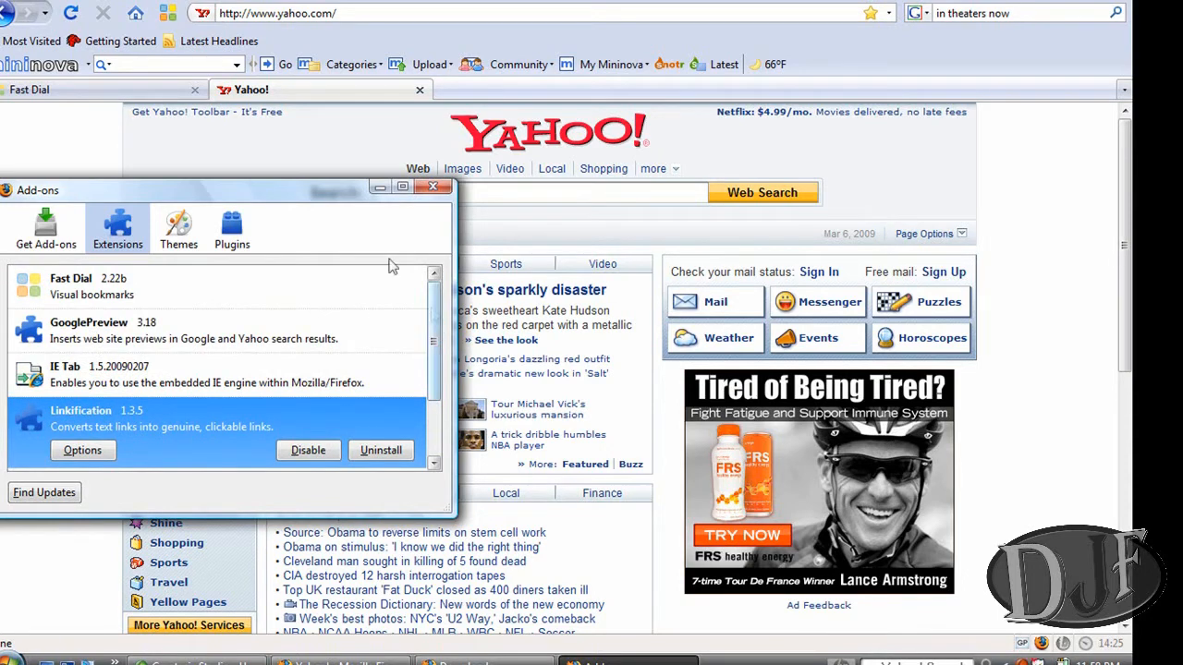
mouse_move(139, 83)
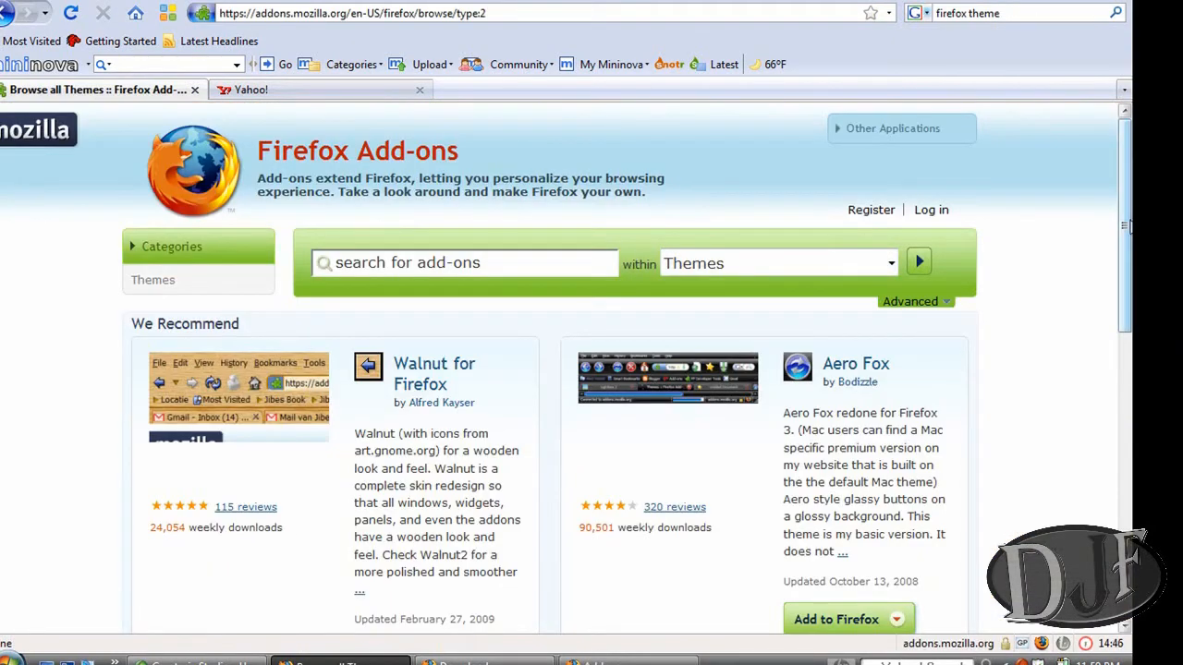
Browse the full All Themes catalogue on the Firefox Add-ons site
scroll(down, 3)
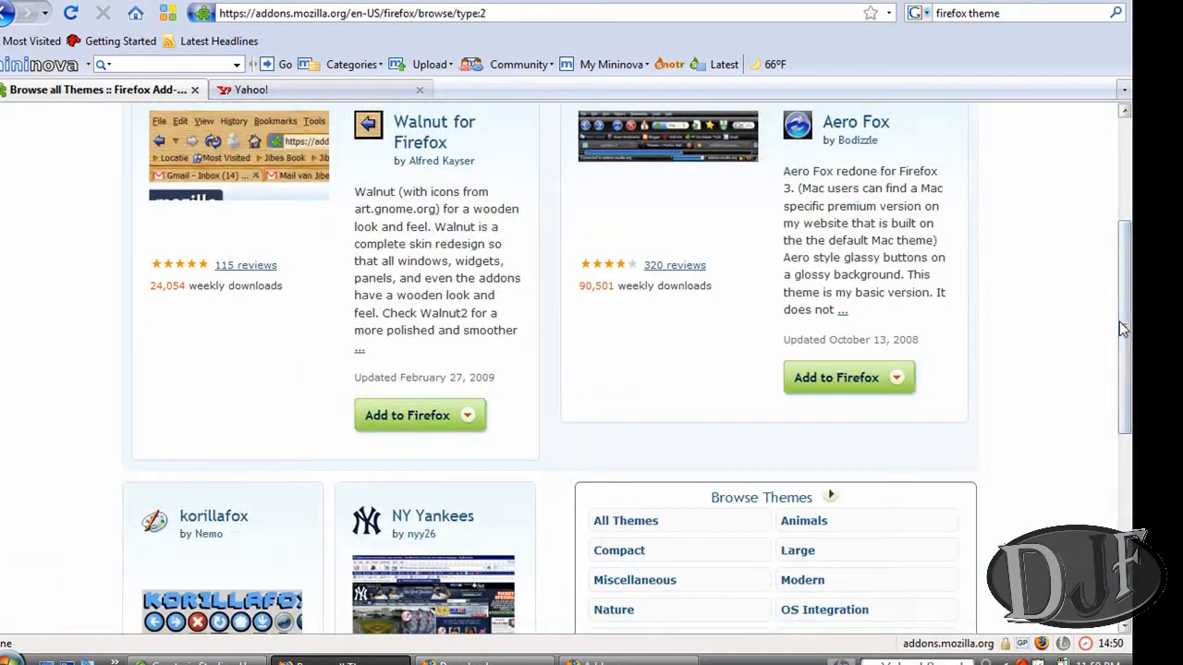
click(625, 522)
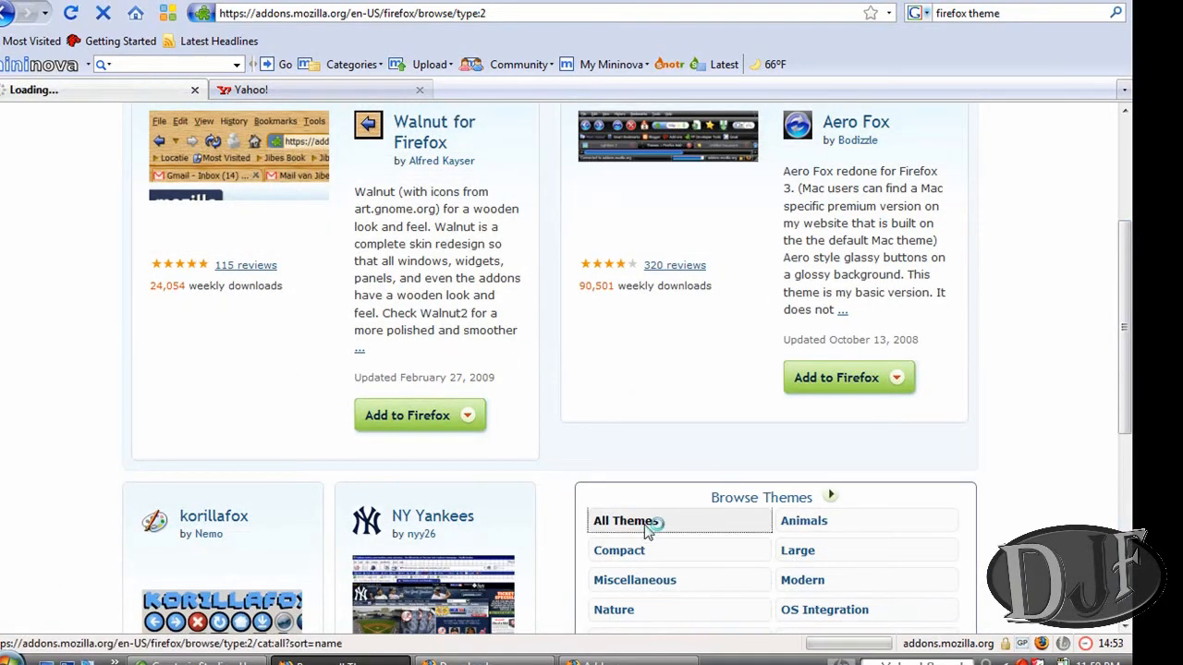
click(625, 521)
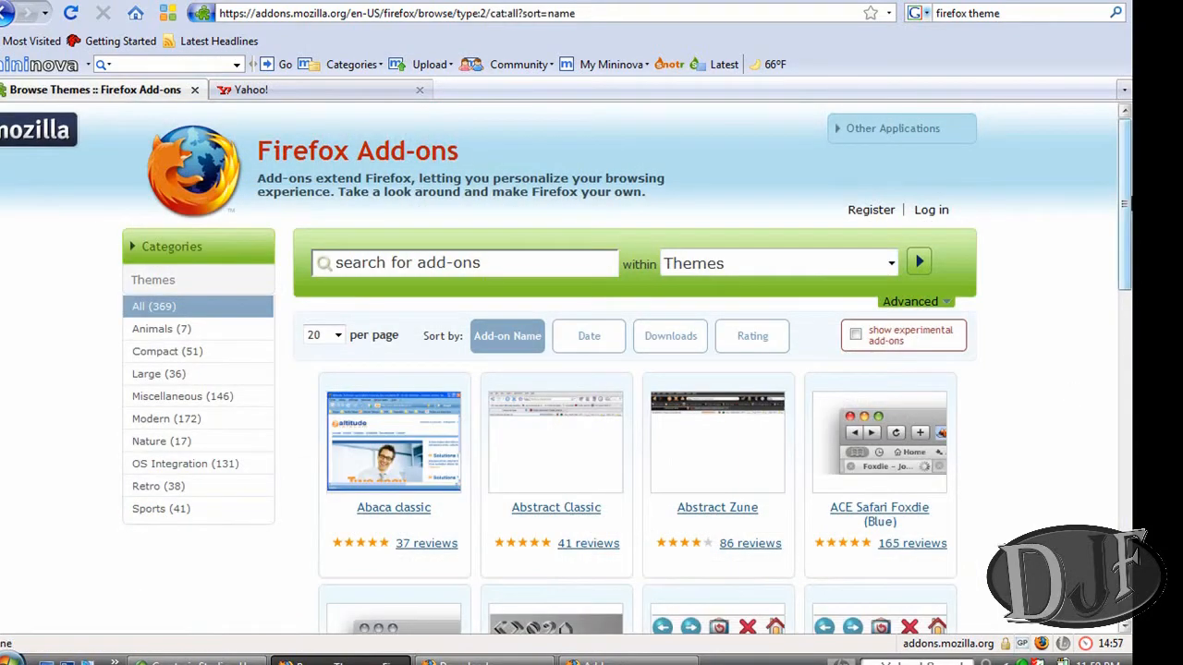
scroll(down, 3)
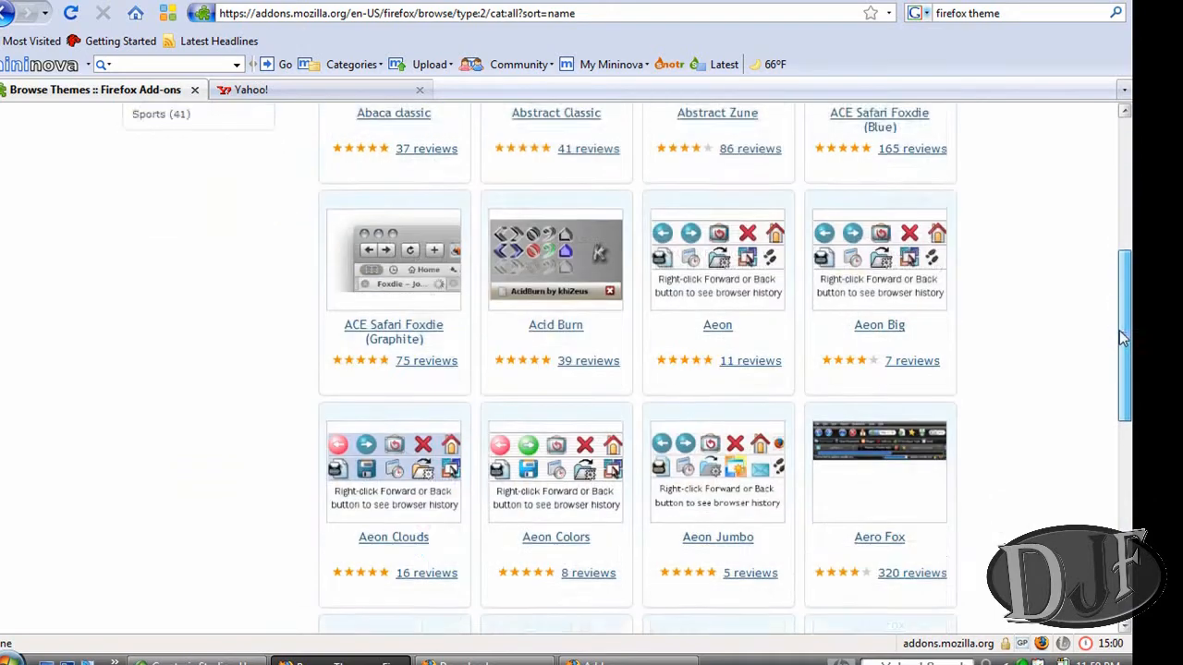
scroll(down, 3)
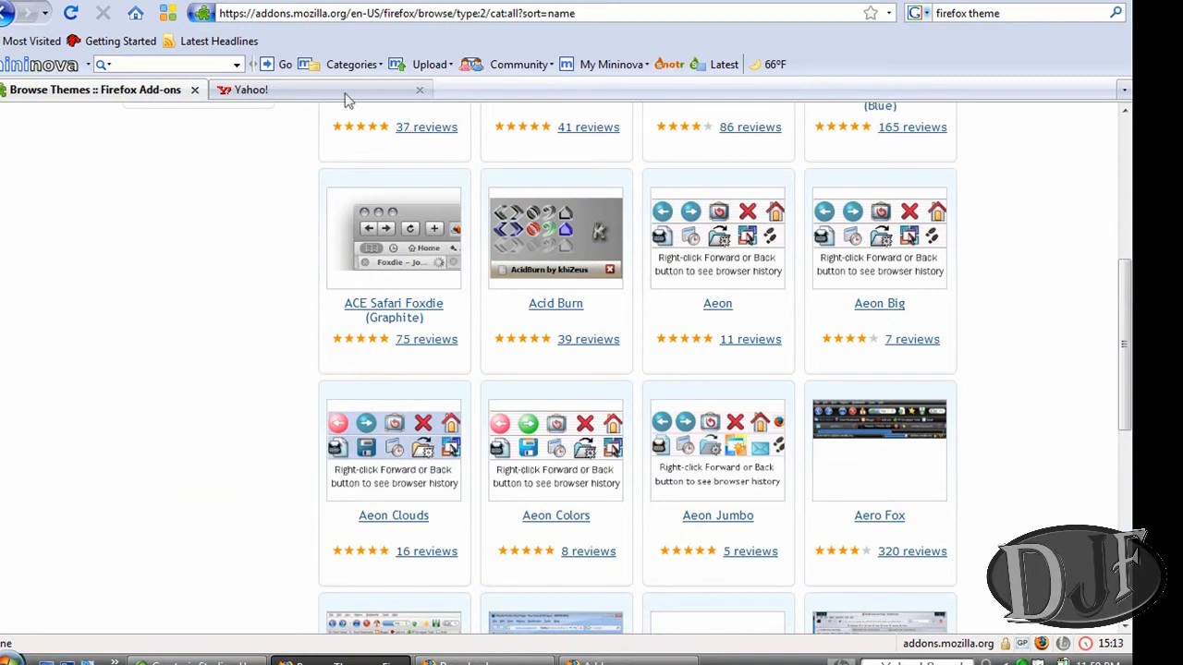
Open a new Fast Dial tab and launch Yahoo from its speed-dial thumbnail
click(277, 89)
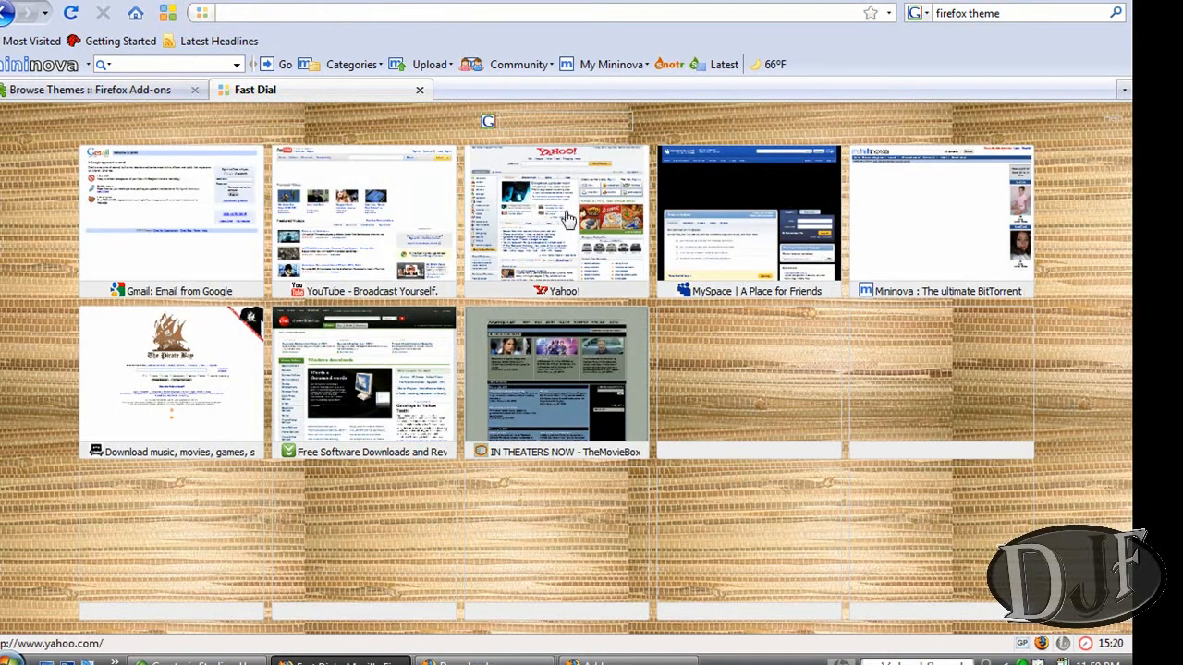
click(363, 218)
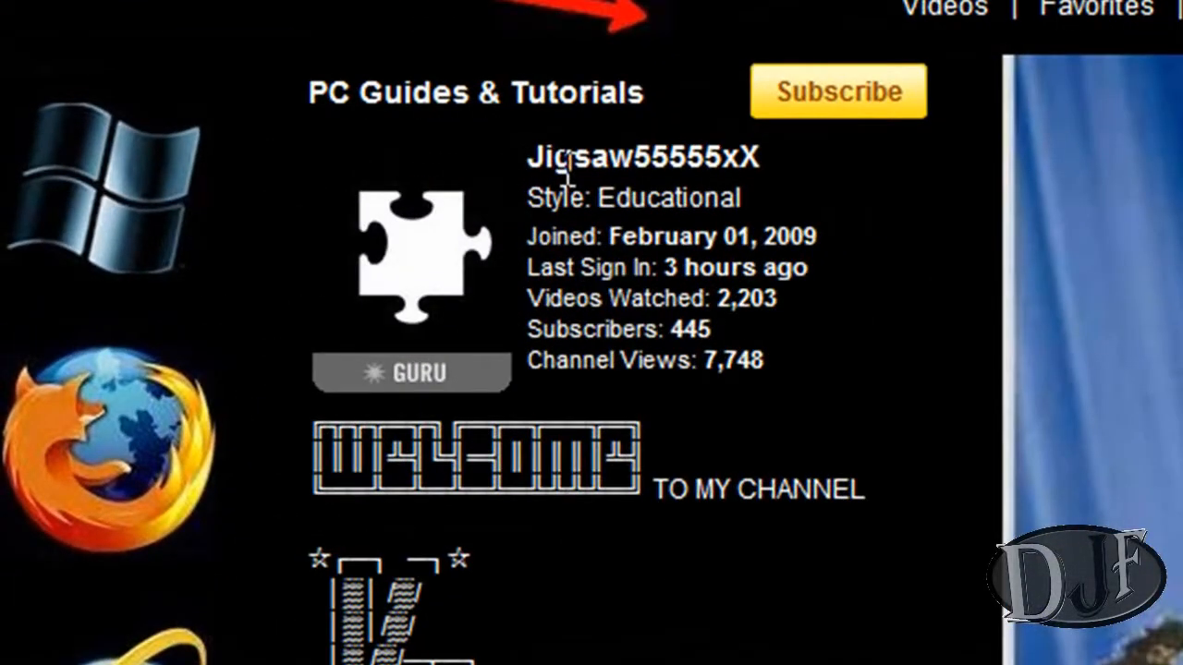
mouse_move(595, 211)
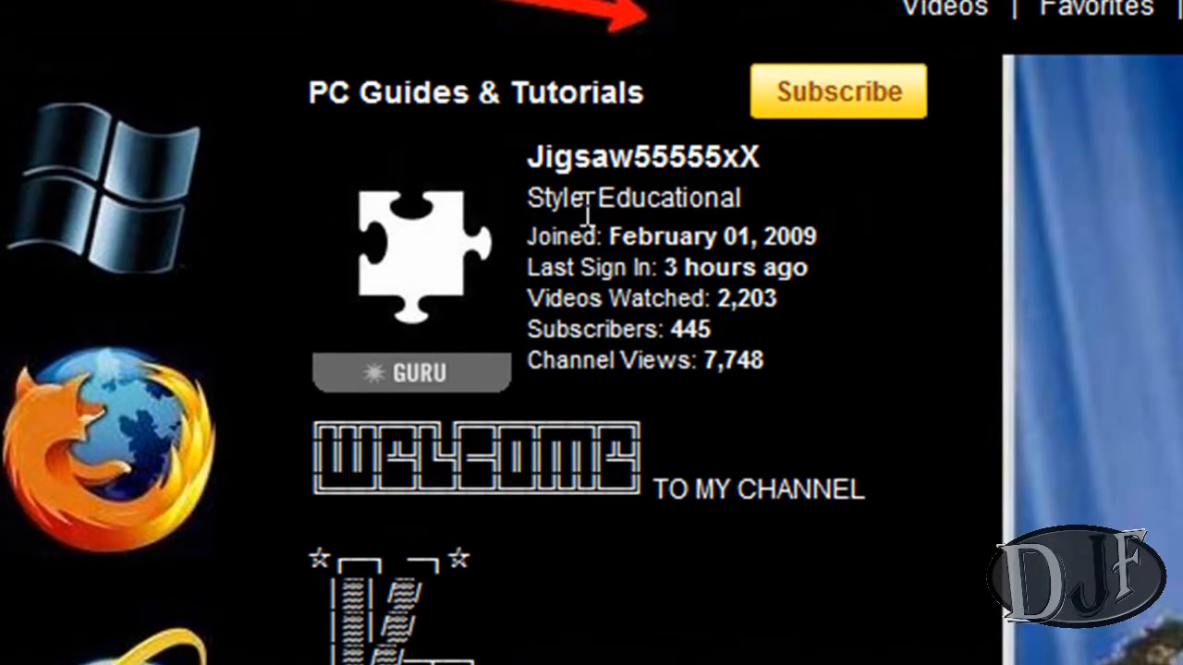
Browse the channel's uploaded videos and open james25313's desktop screenshot video
scroll(down, 3)
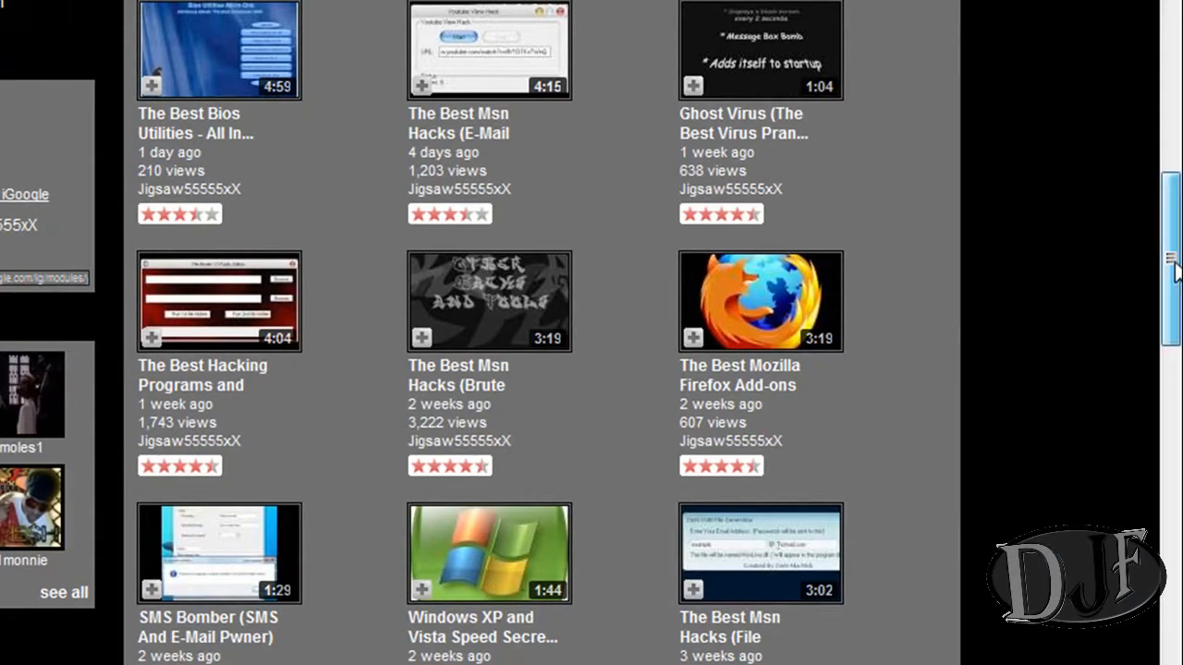
click(207, 52)
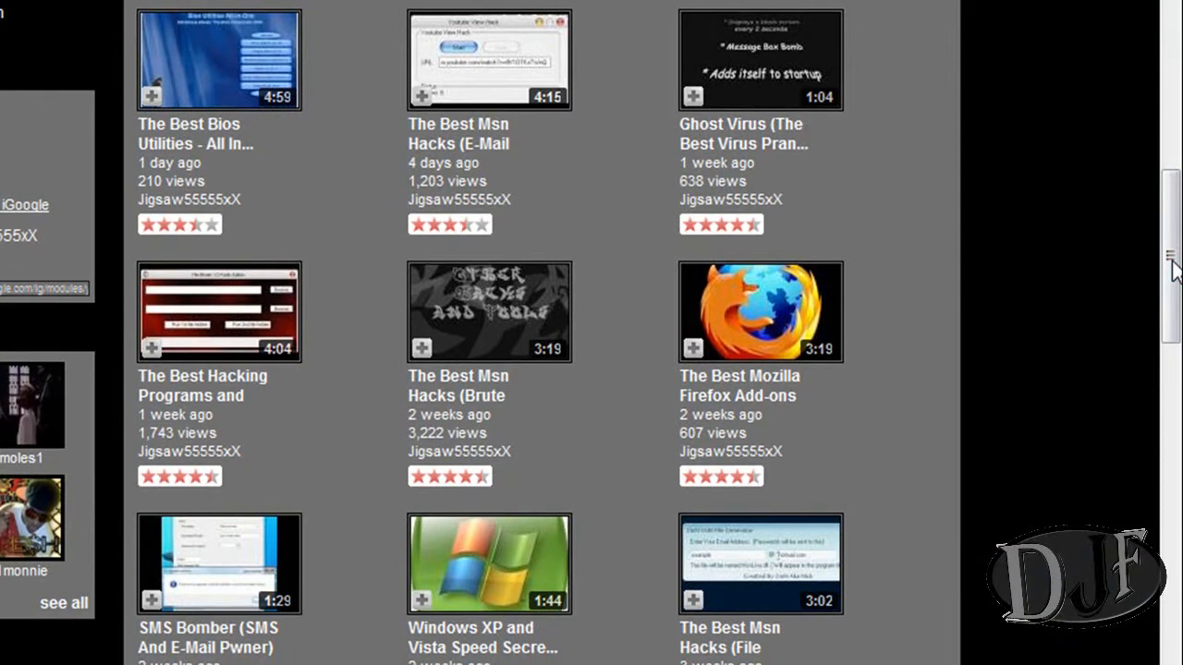
click(225, 55)
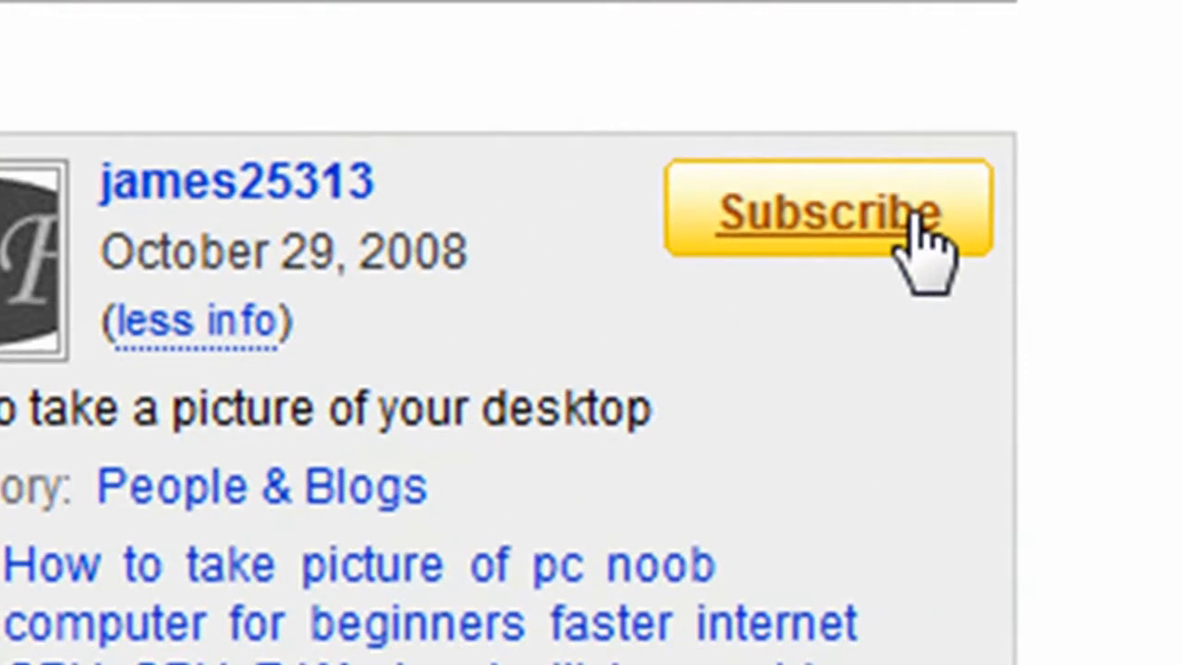
mouse_move(231, 360)
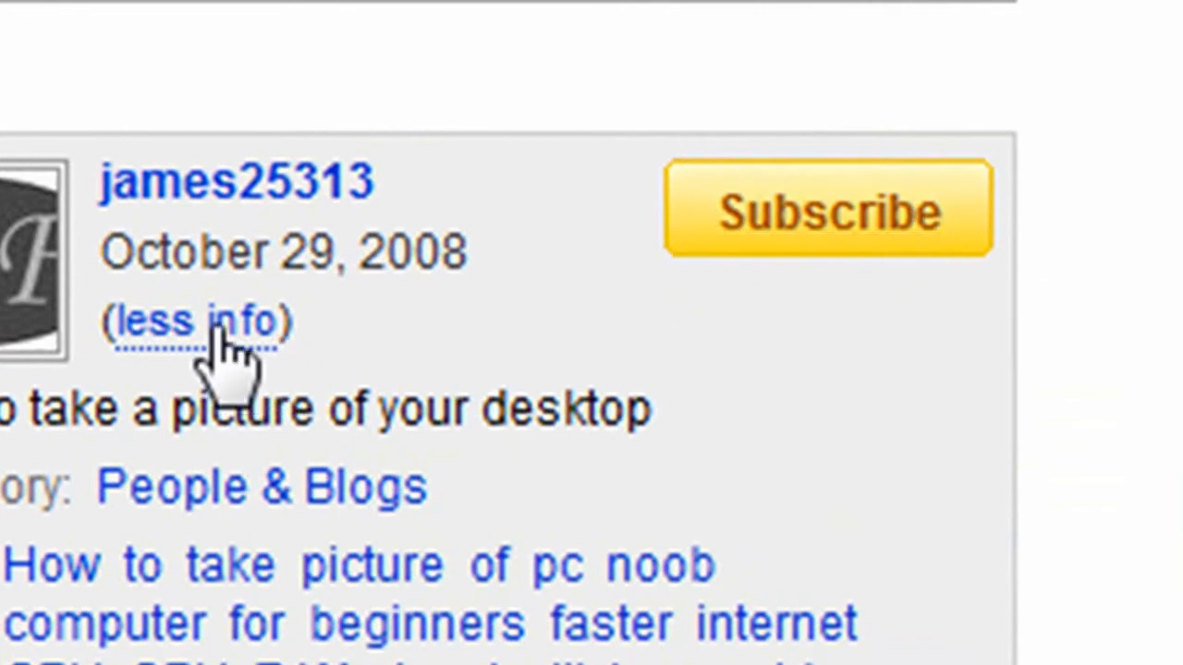
mouse_move(148, 629)
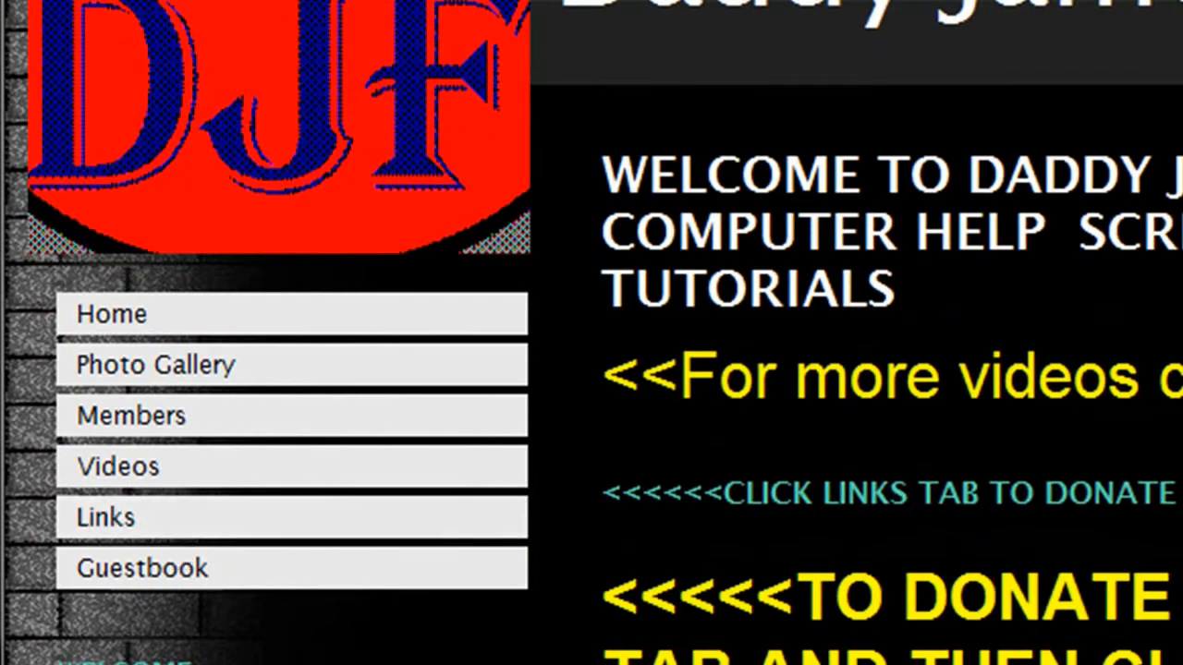
Open the Piczo Donate & Links page and scroll through its download links
click(107, 518)
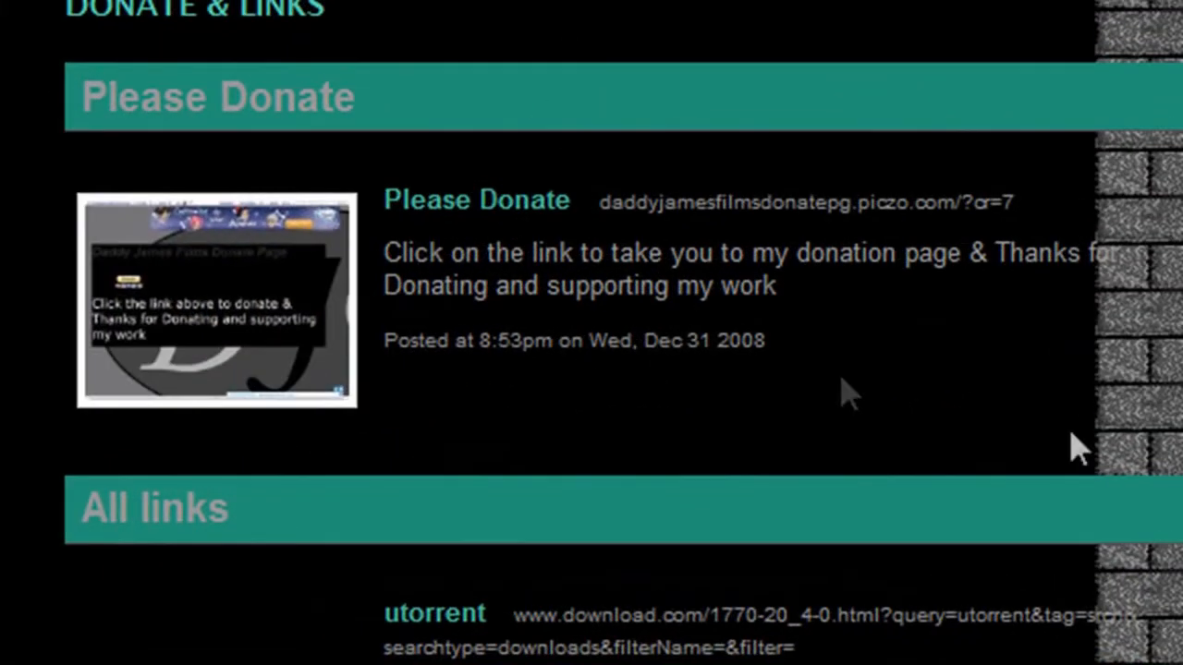
scroll(down, 3)
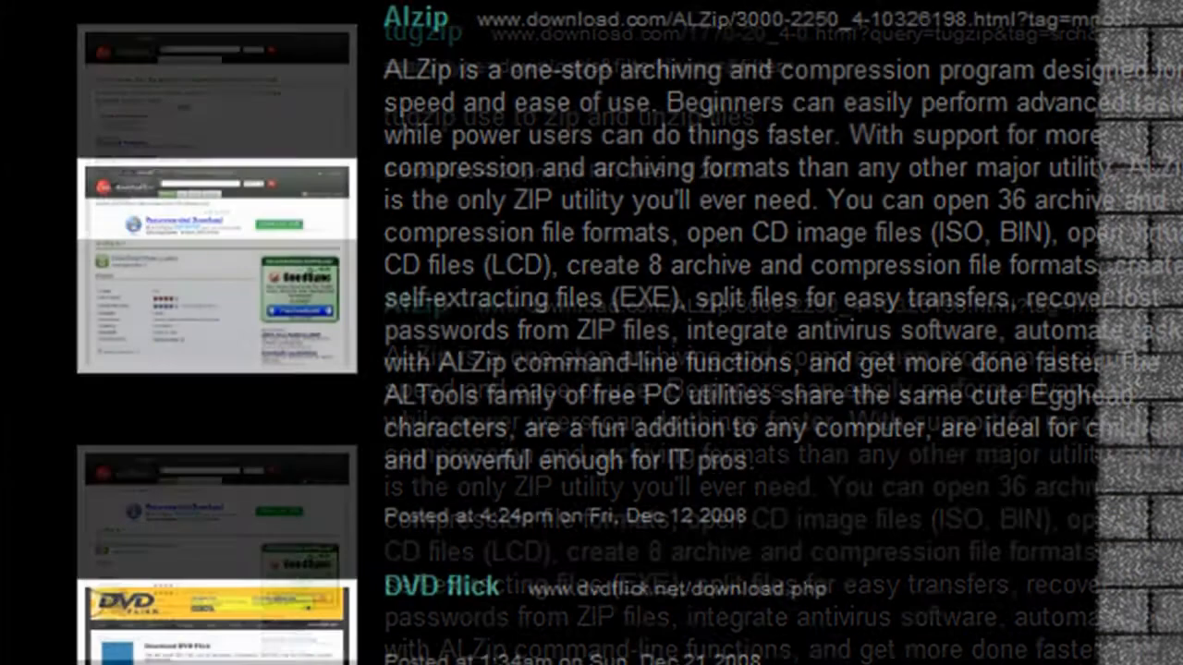